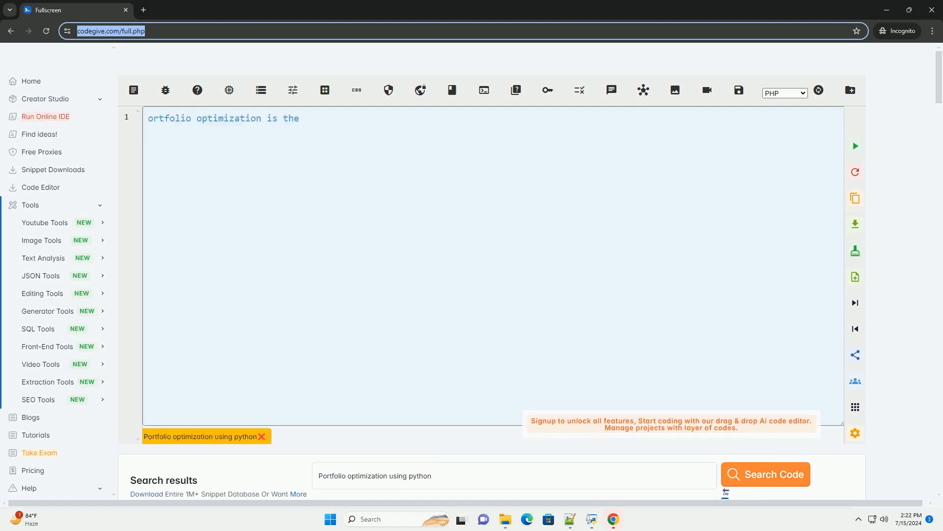
pyautogui.write('process of constructing an investment portfolio that aims to maximize returns or minimize risk, or achieve a balance between the two. It involves sele')
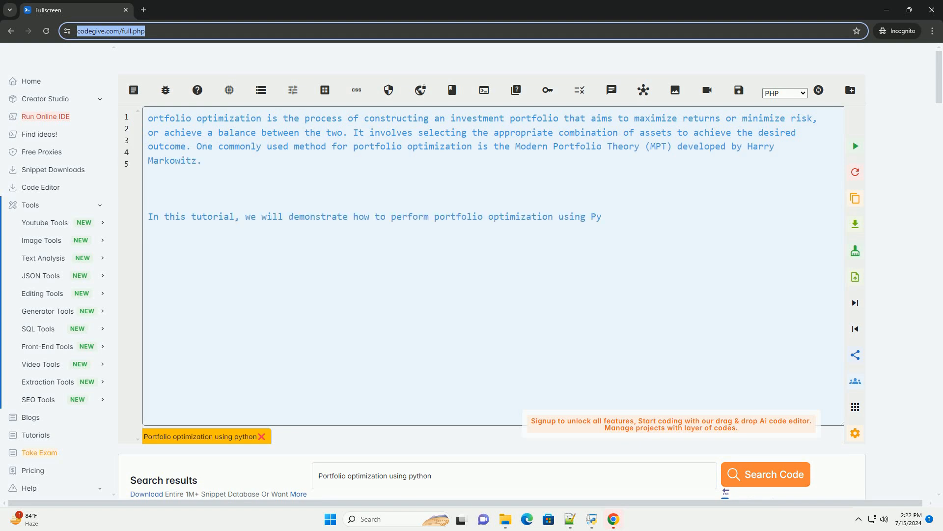
pyautogui.write('thon with the help of the `pandas` and `cvxopt` libraries. `Pandas` will be used for data manipulation and `cvxopt` for mathematical optimization.')
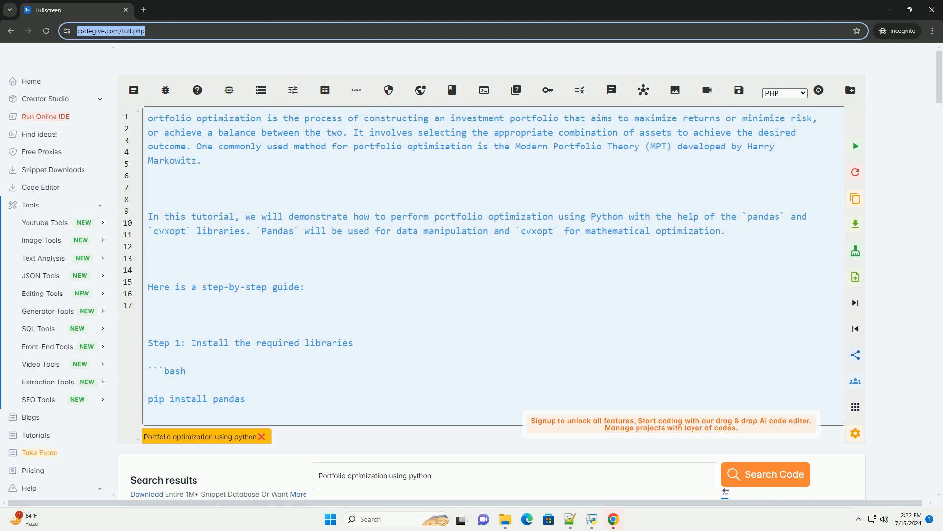
pyautogui.scroll(-3)
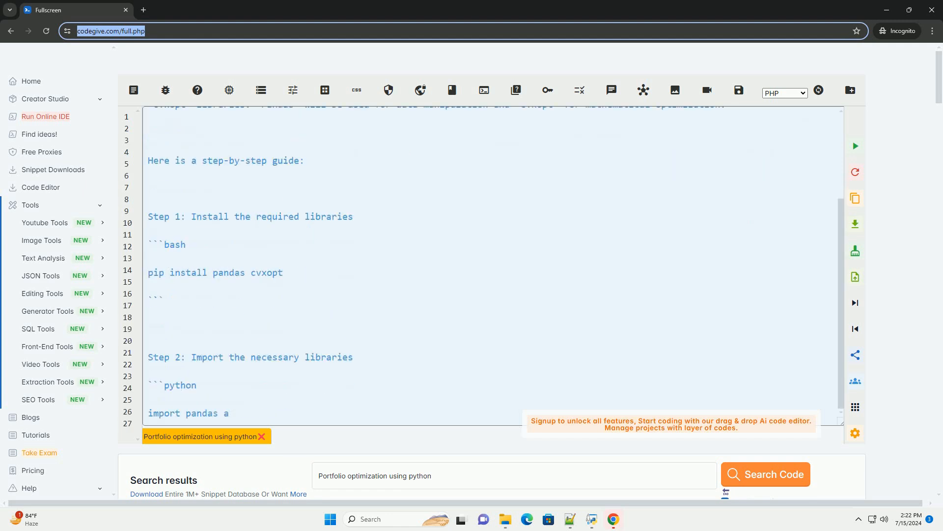
pyautogui.scroll(-3)
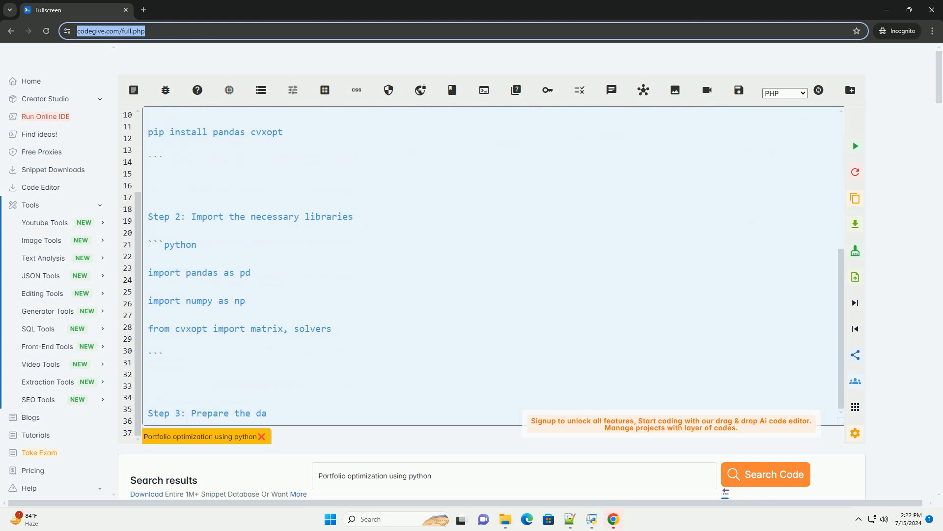
pyautogui.scroll(-3)
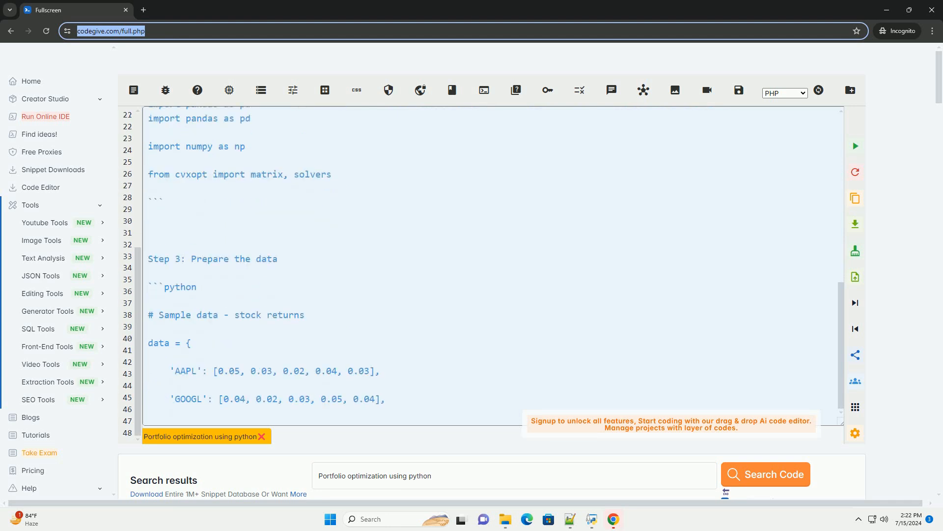
pyautogui.scroll(-3)
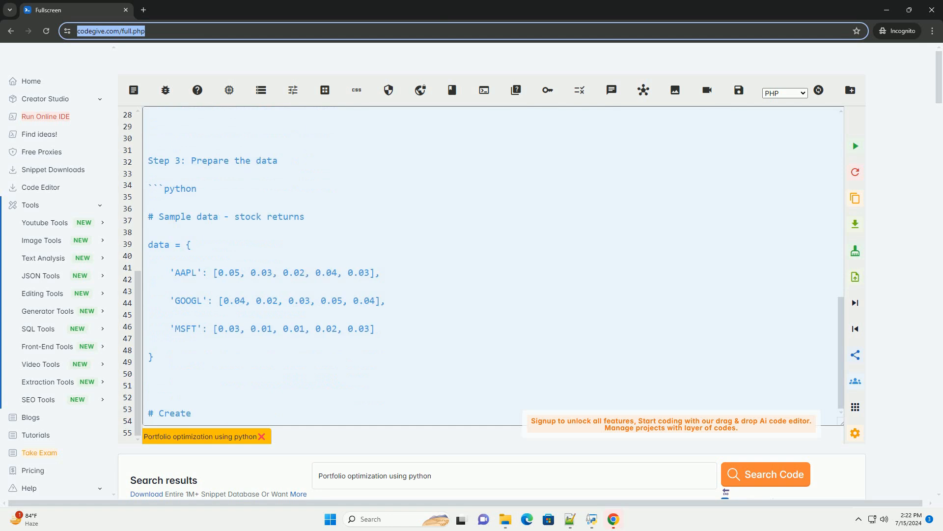
pyautogui.scroll(-3)
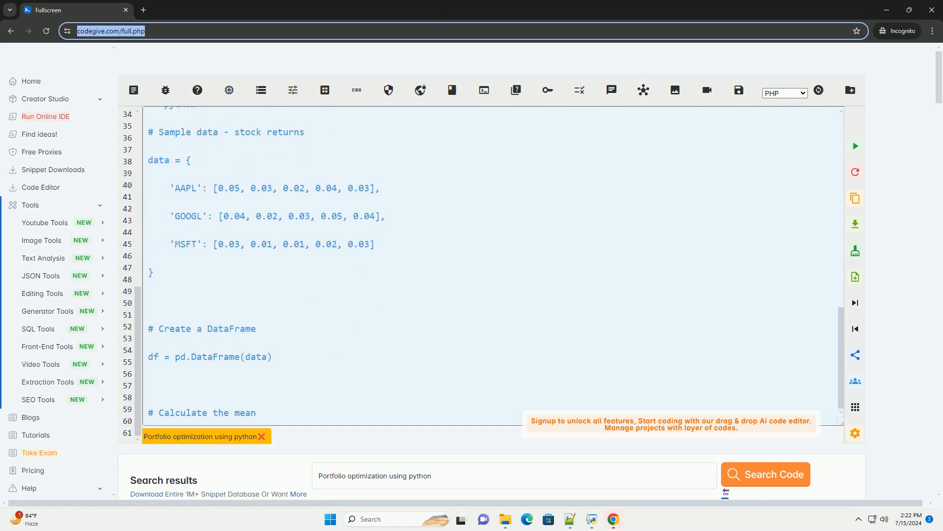
pyautogui.scroll(-3)
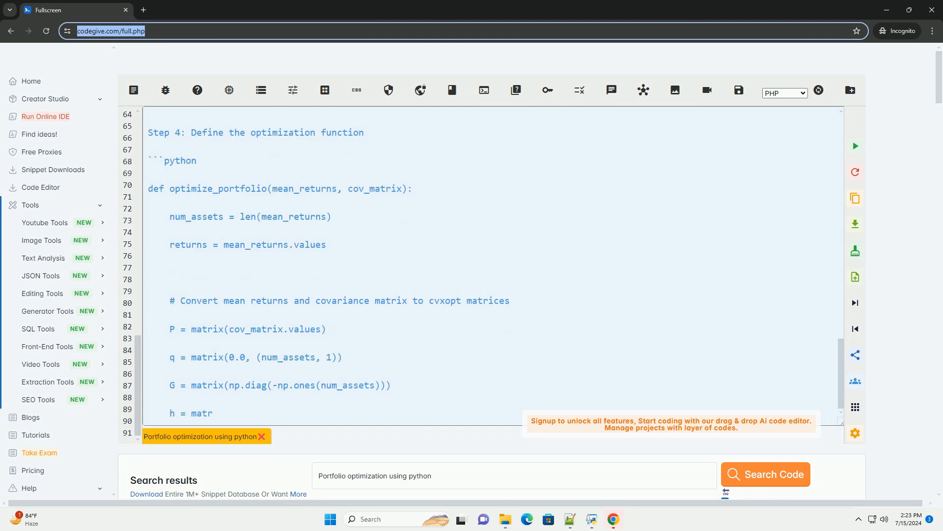
pyautogui.scroll(-3)
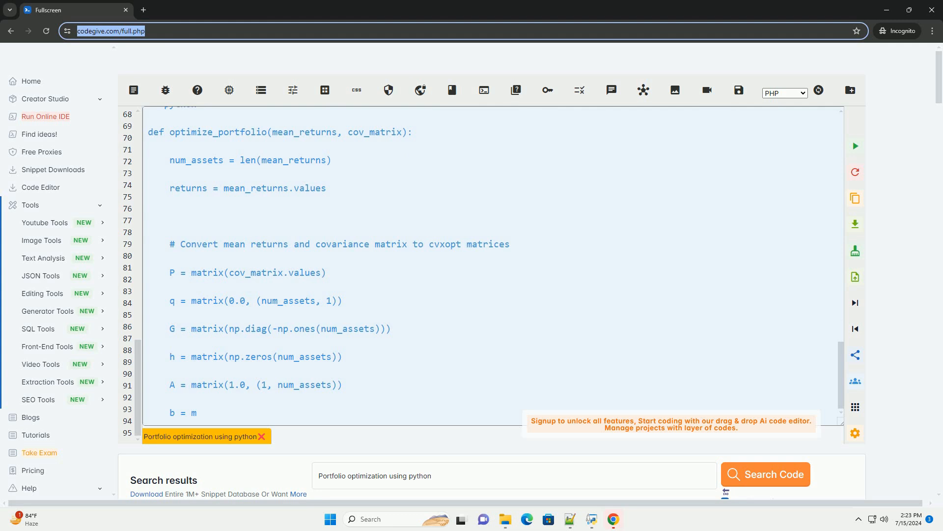
pyautogui.scroll(-3)
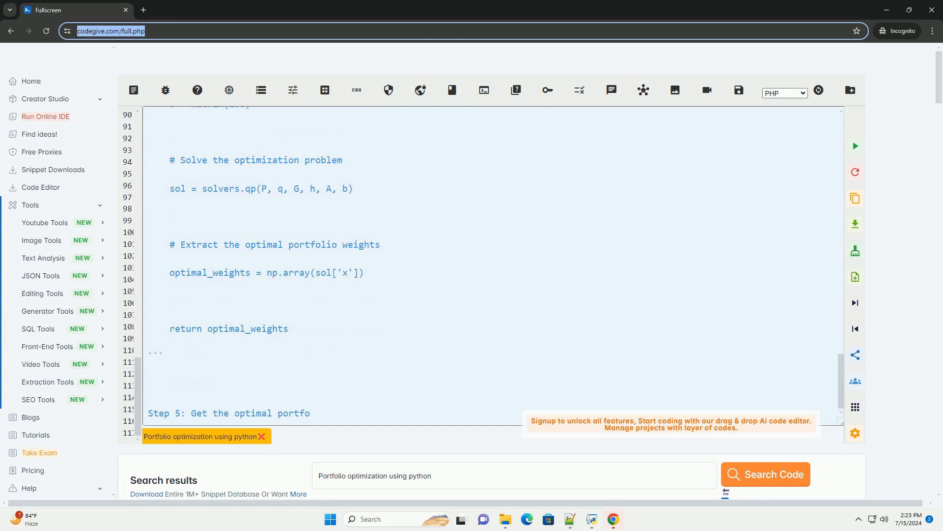
pyautogui.scroll(-3)
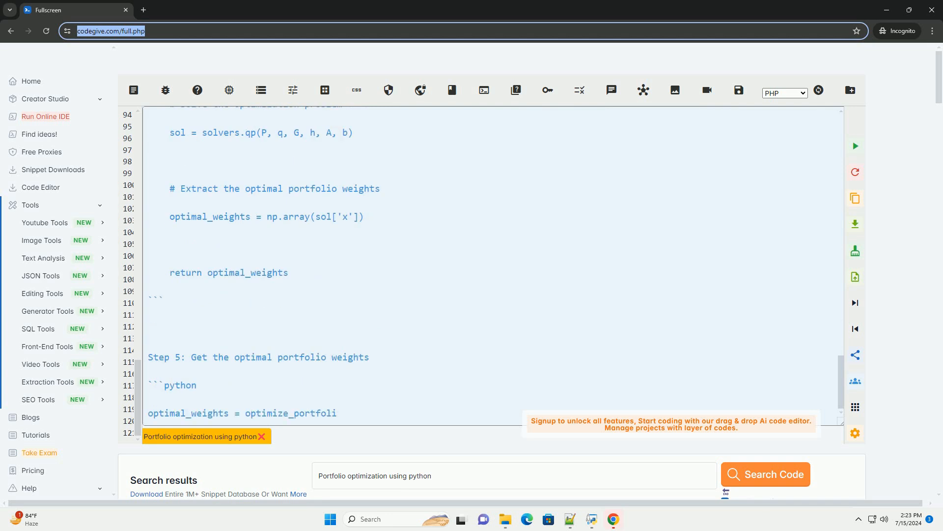
pyautogui.write('(mean_returns, cov_matrix)')
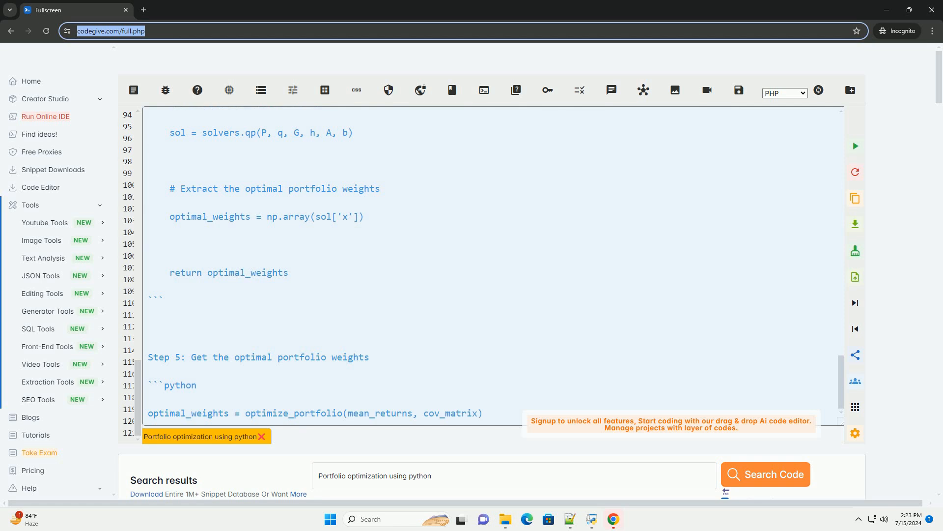